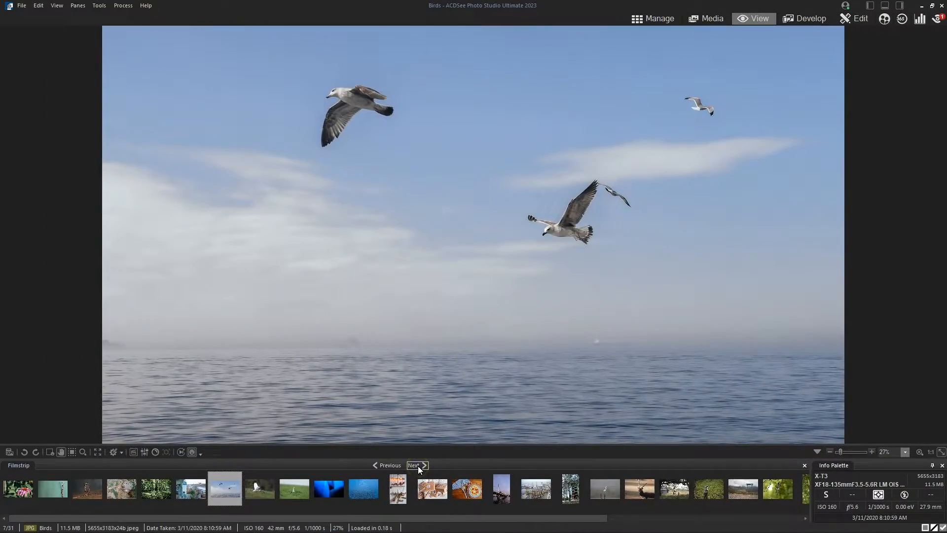
# Advance to the next photo, show the Histogram pane, and select the Barn Owl photo
pyautogui.click(416, 465)
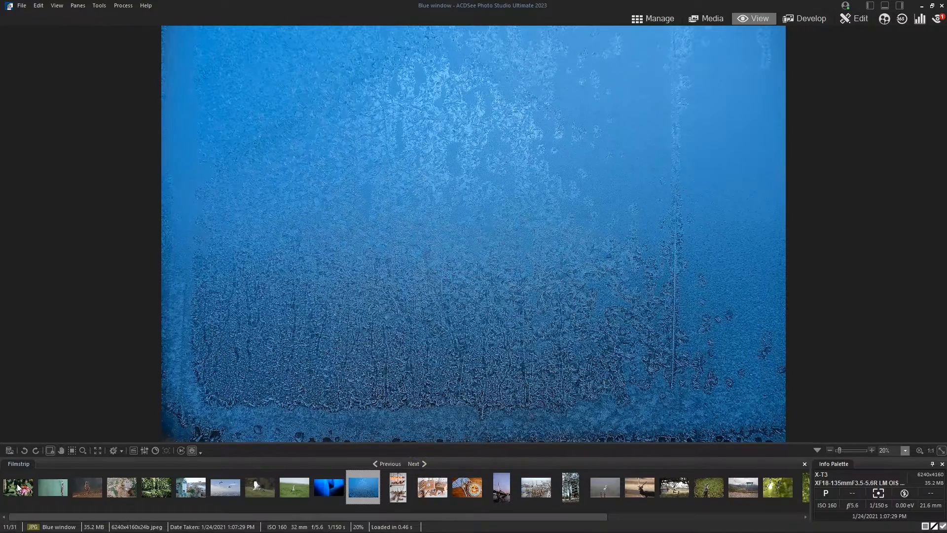
pyautogui.click(77, 5)
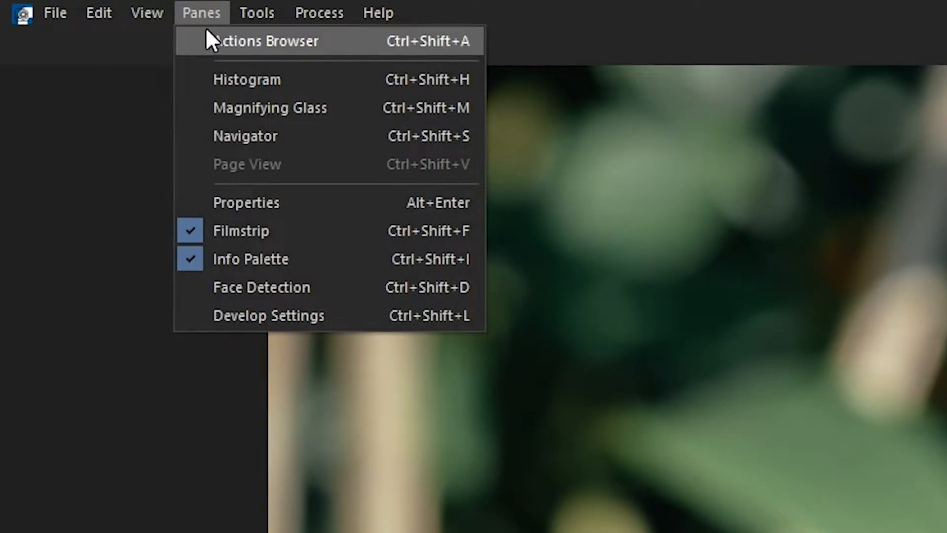
pyautogui.click(246, 79)
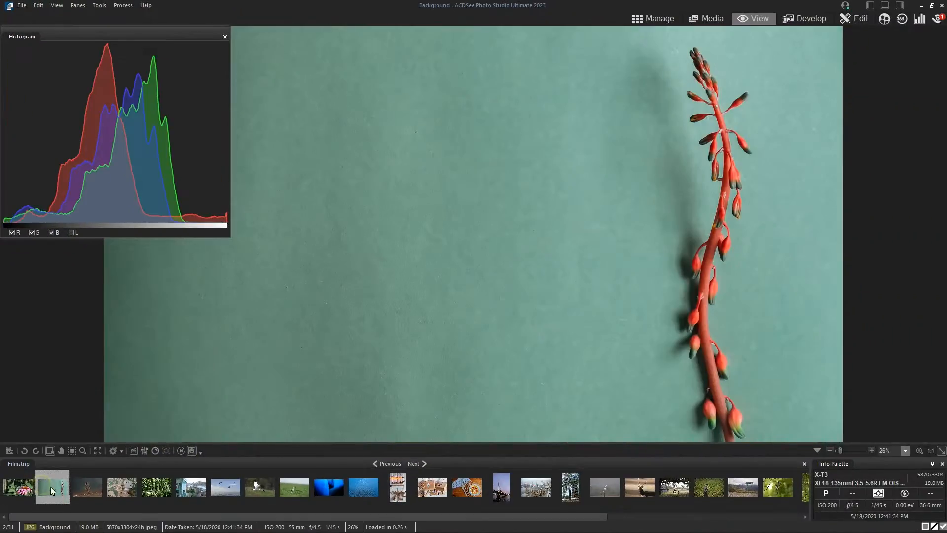
pyautogui.click(651, 19)
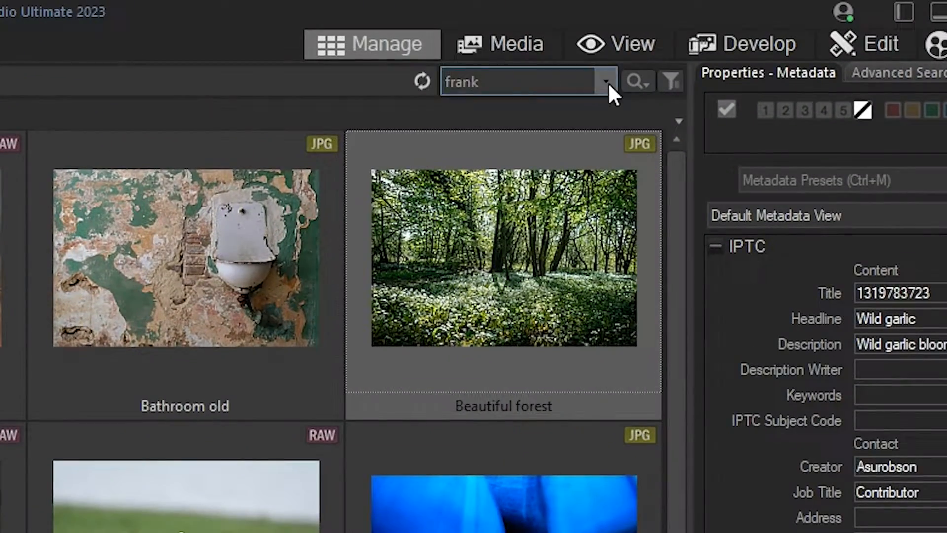
pyautogui.click(619, 43)
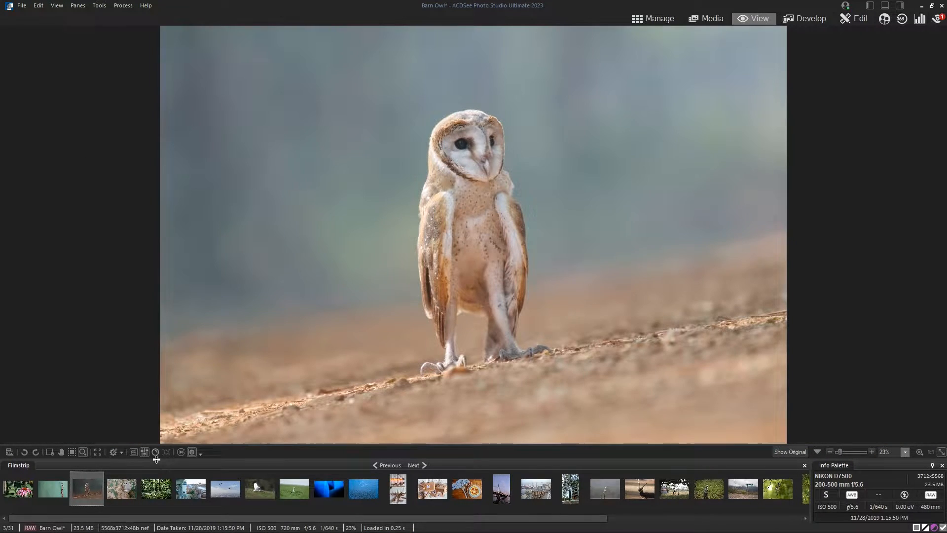
# Display portrait pexels-daniel-xavier-1239291 of the smiling woman in glasses
pyautogui.click(515, 488)
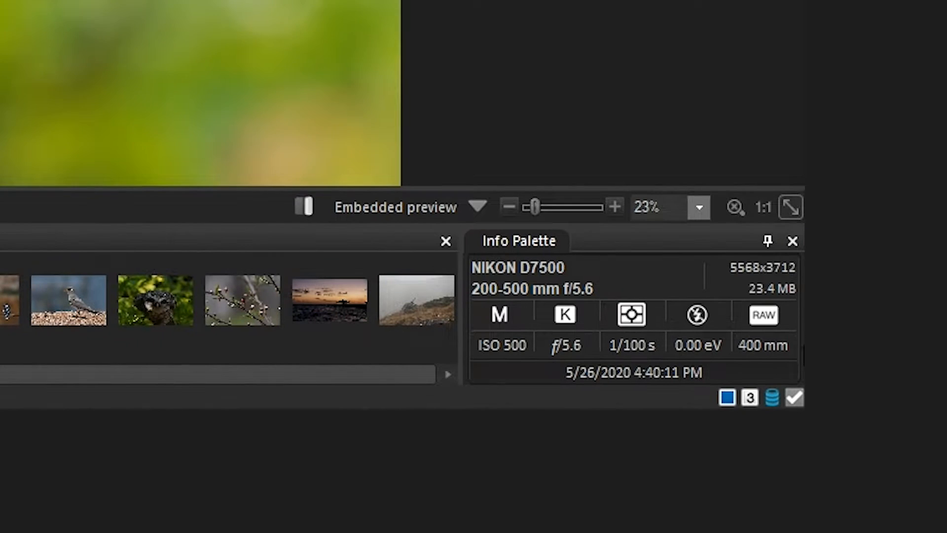
pyautogui.click(339, 404)
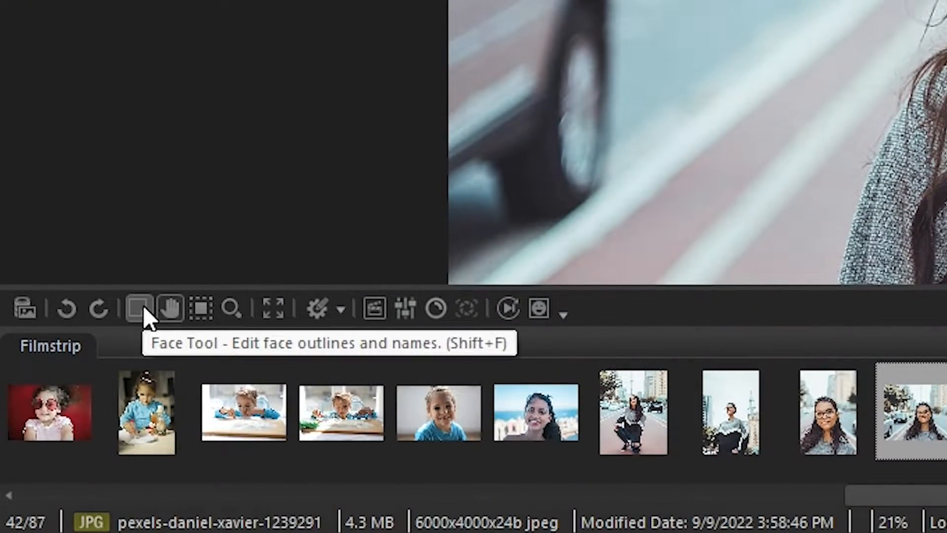
# Tag the woman's face as 'Jessica' using the Face Tool
pyautogui.click(139, 308)
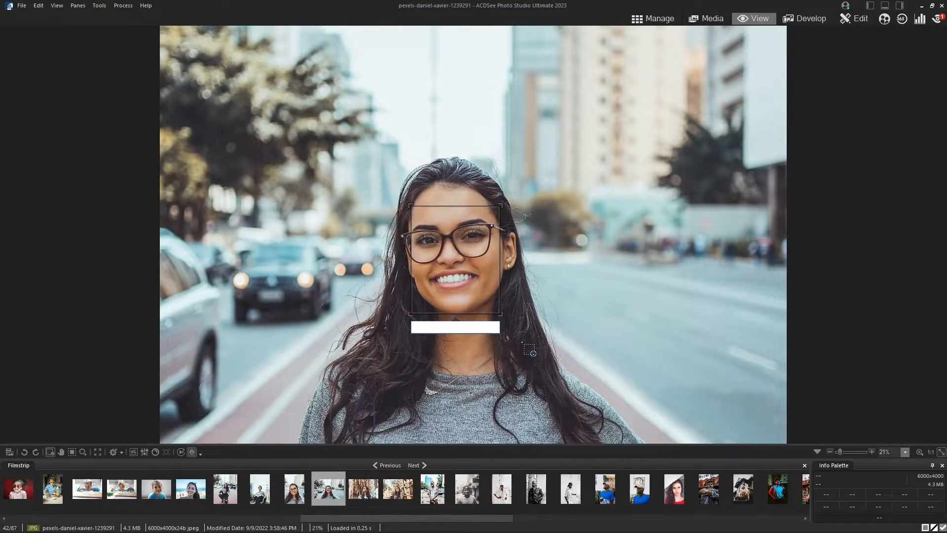
pyautogui.write('Jessica')
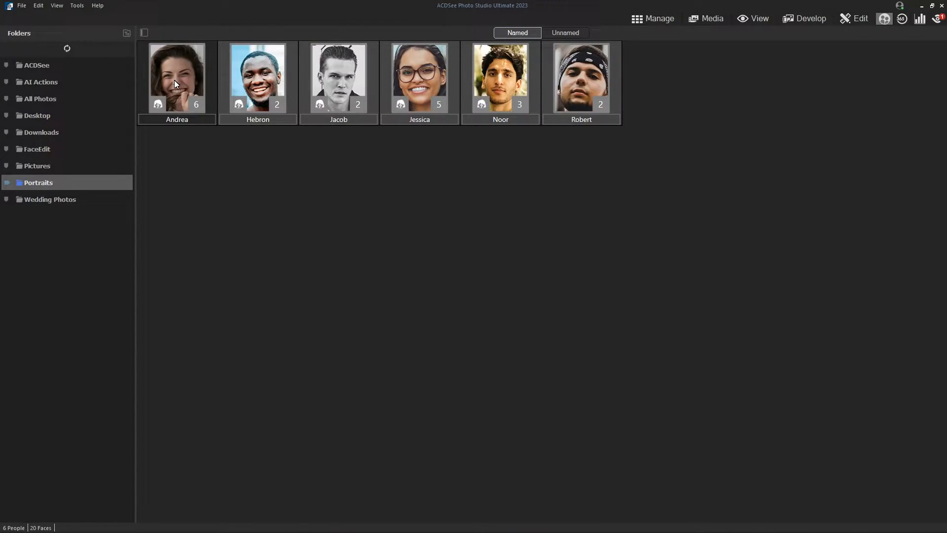
# Accept suggested faces in the person views of Andrea, Jessica and Robert
pyautogui.doubleClick(177, 77)
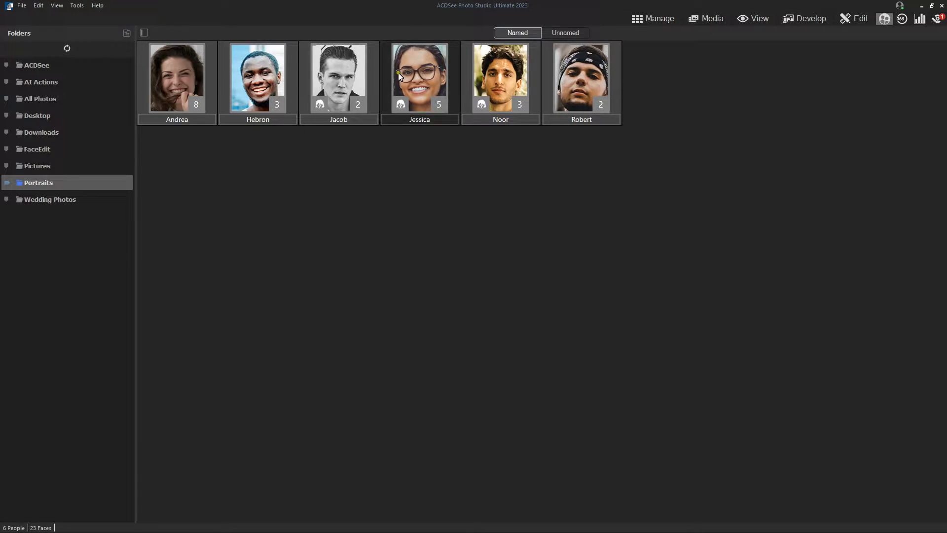
pyautogui.doubleClick(420, 77)
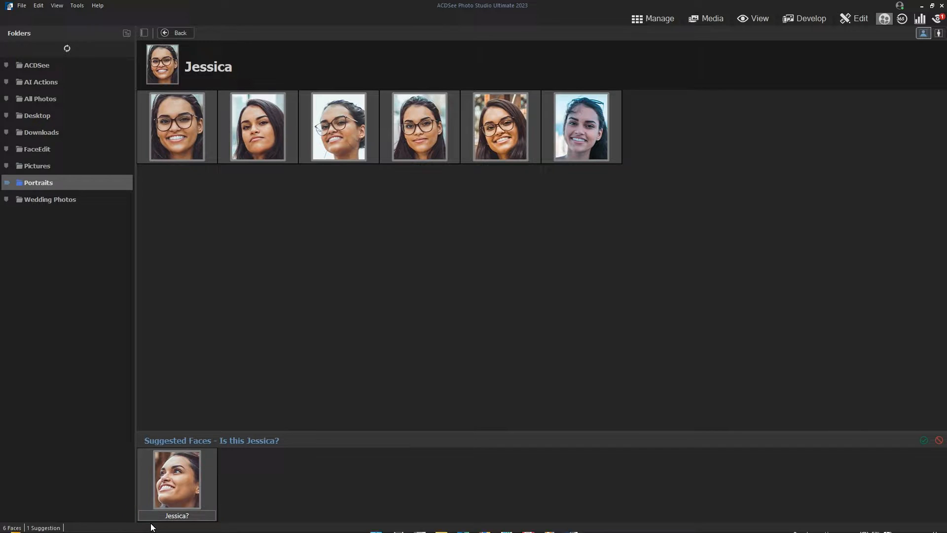
pyautogui.click(175, 33)
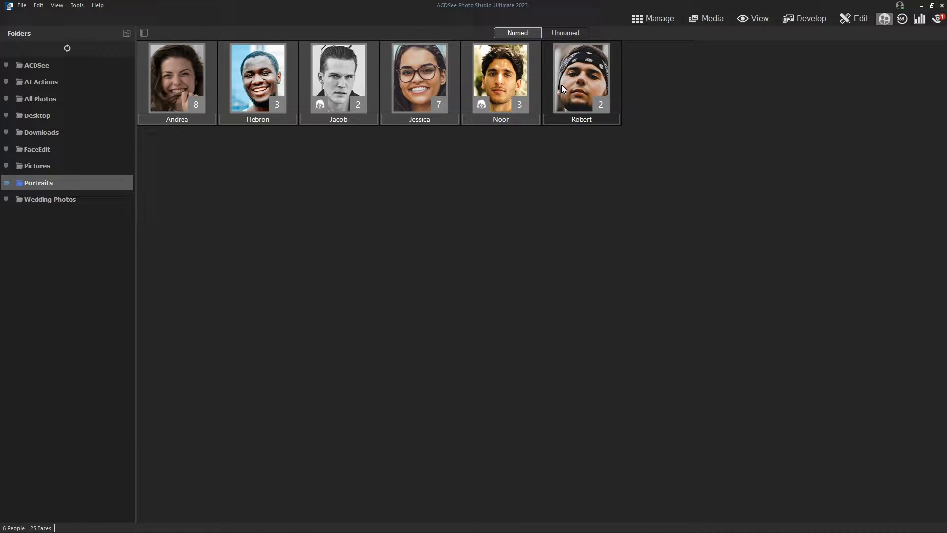
pyautogui.doubleClick(177, 78)
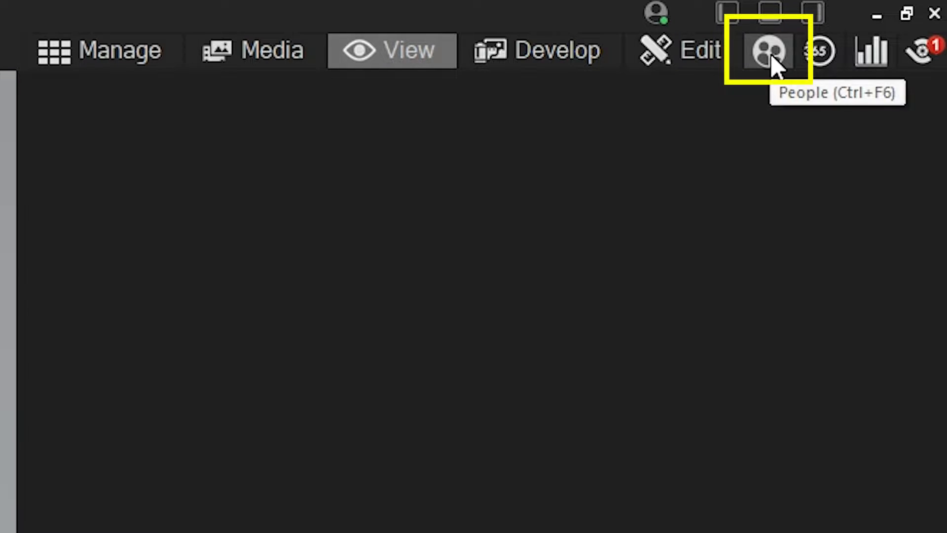
# In People mode, review Noor's suggested faces, select Jessica, then show unnamed faces
pyautogui.click(769, 51)
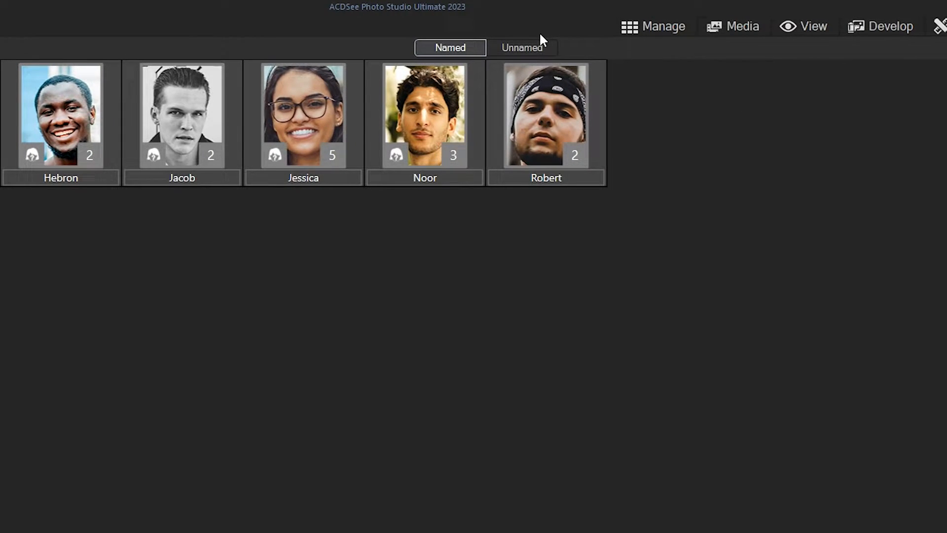
pyautogui.click(522, 48)
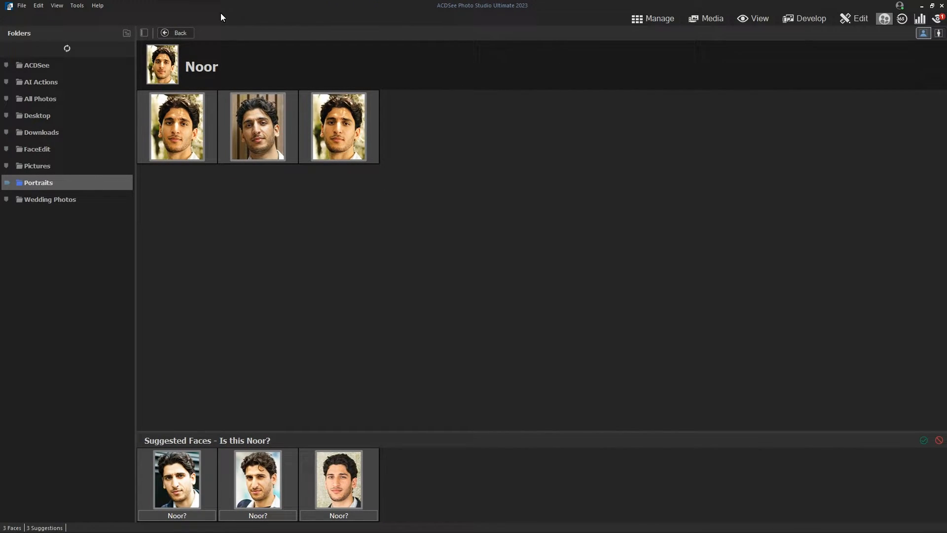
pyautogui.click(175, 33)
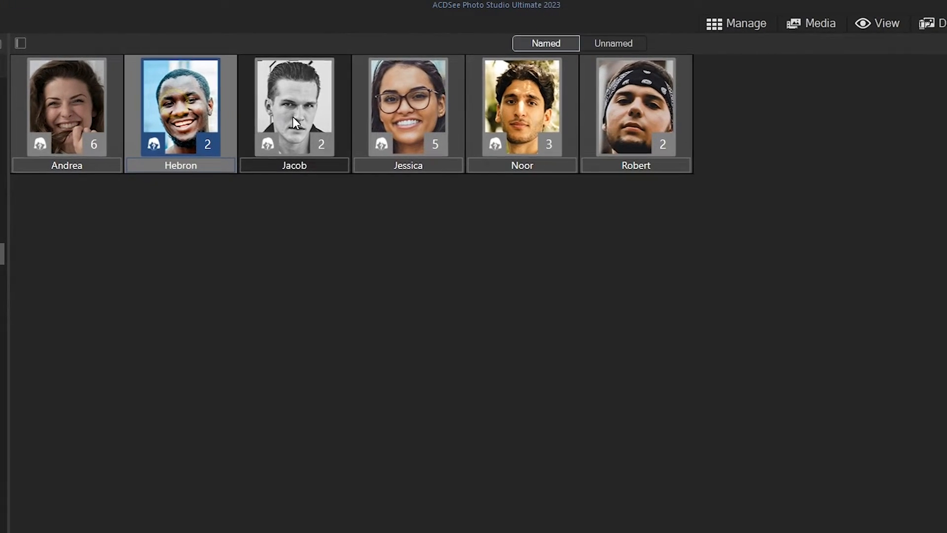
pyautogui.click(408, 107)
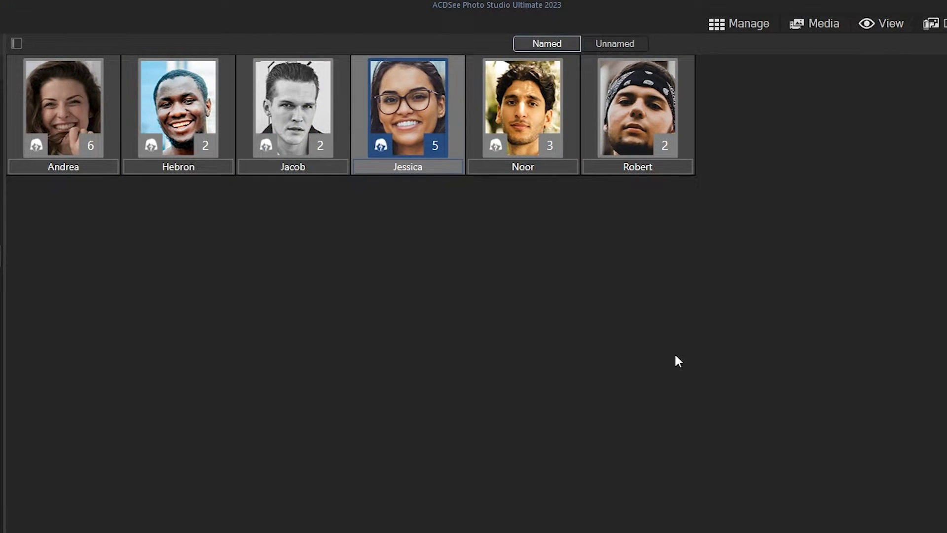
pyautogui.click(614, 44)
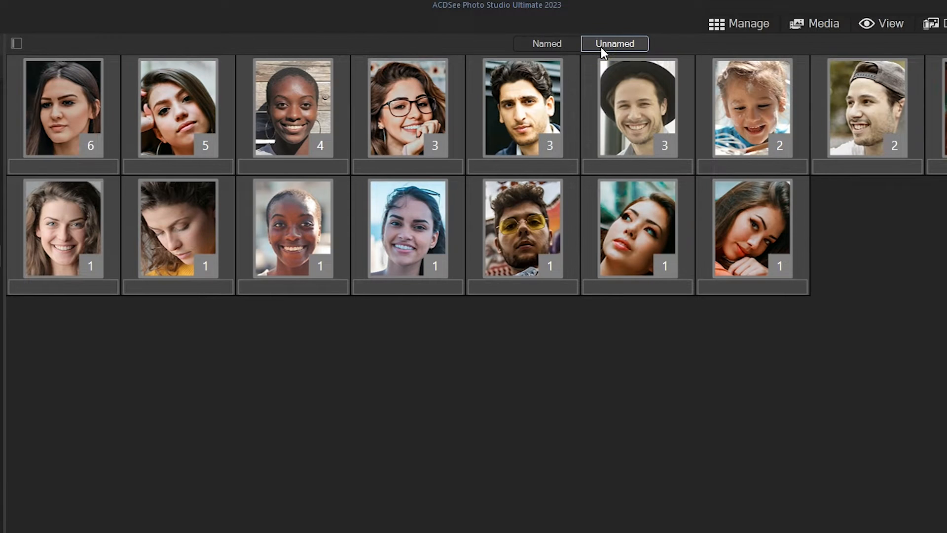
# Browse unnamed faces ungrouped, regroup them, and preview the five-face group
pyautogui.click(63, 107)
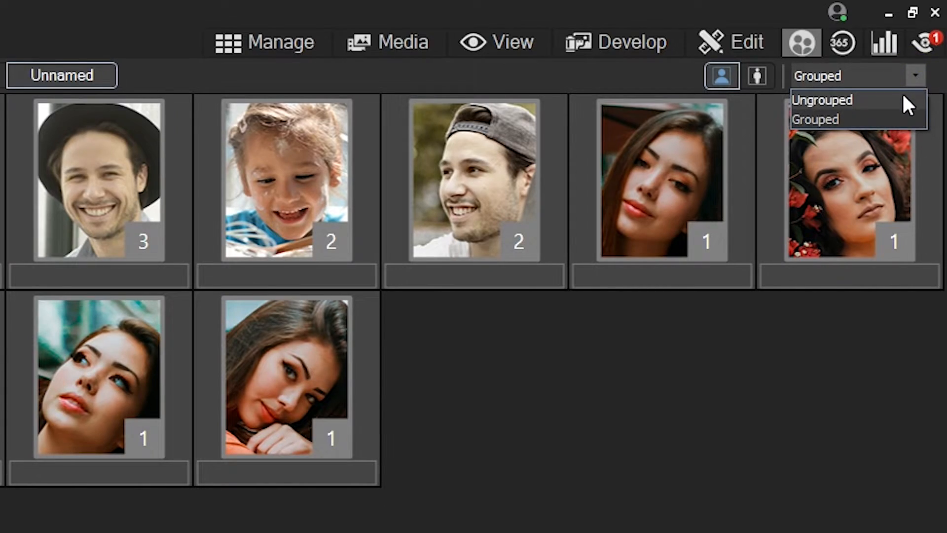
pyautogui.click(822, 100)
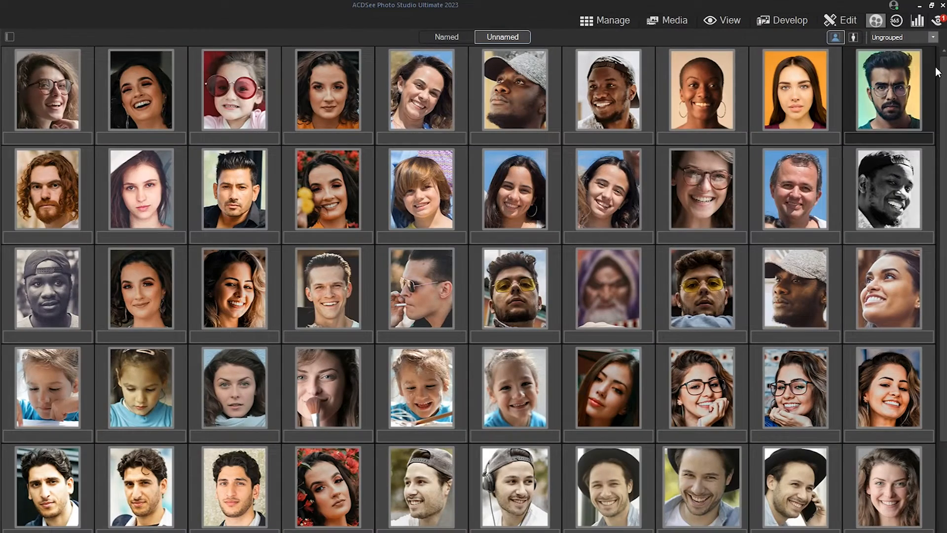
pyautogui.scroll(-3)
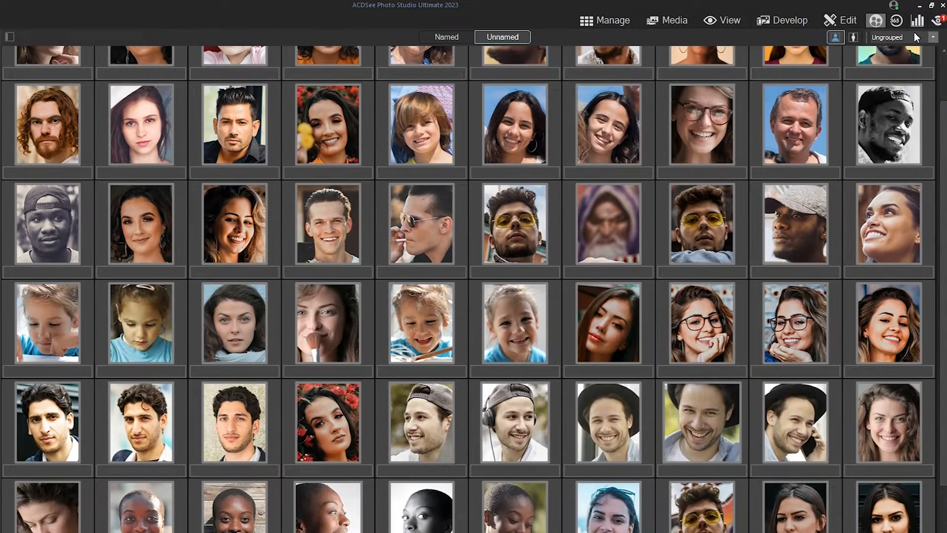
pyautogui.click(901, 37)
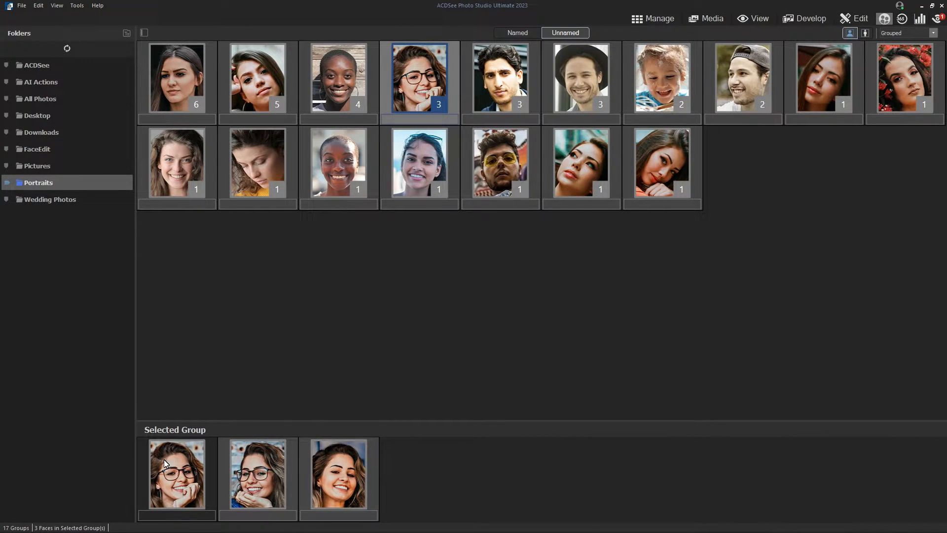
pyautogui.click(257, 77)
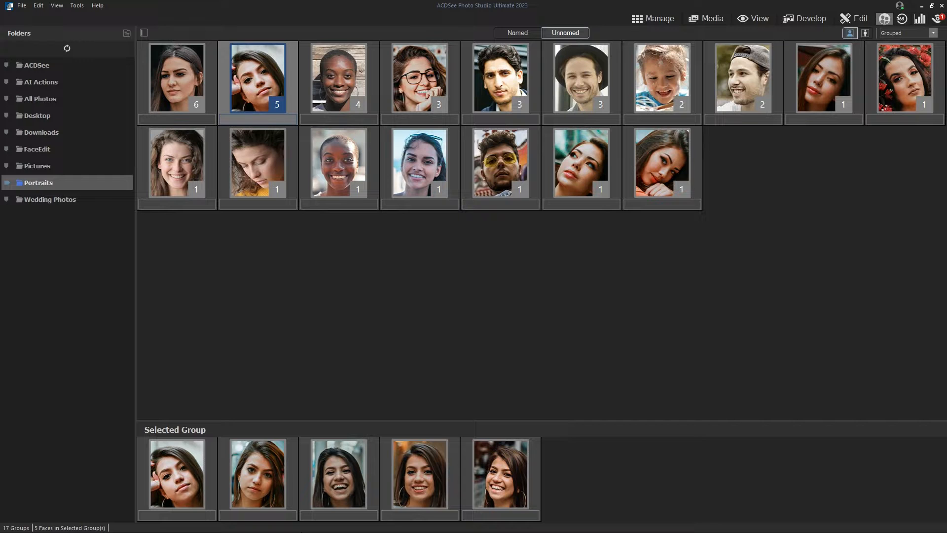
pyautogui.moveTo(434, 422)
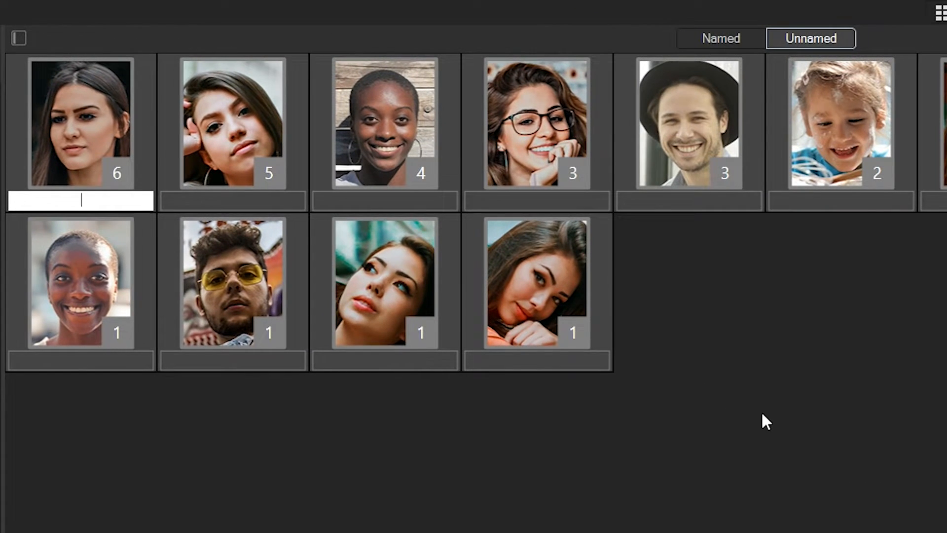
# Name the six-face group 'Alejandra'
pyautogui.write('Alejandra')
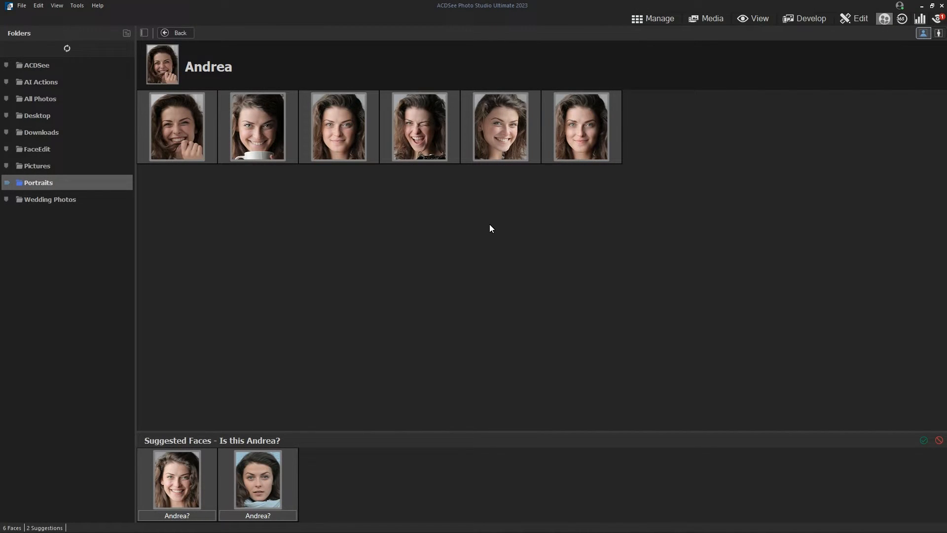
pyautogui.moveTo(495, 232)
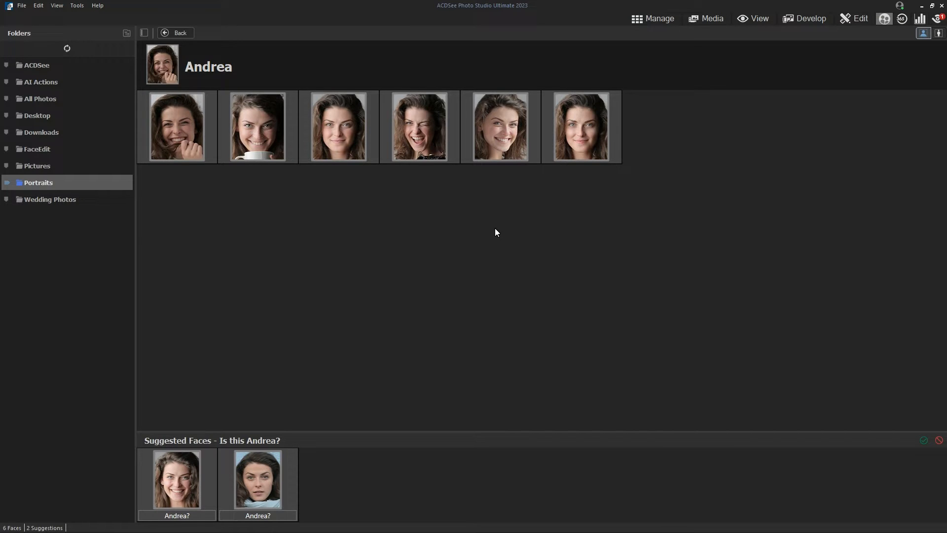
pyautogui.moveTo(627, 218)
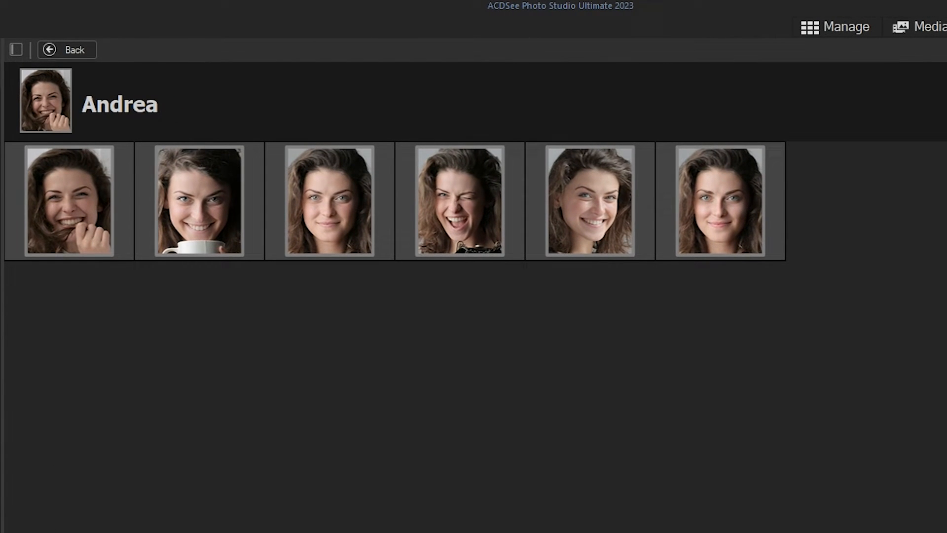
# Confirm the suggested faces for Andrea and Noor
pyautogui.scroll(-3)
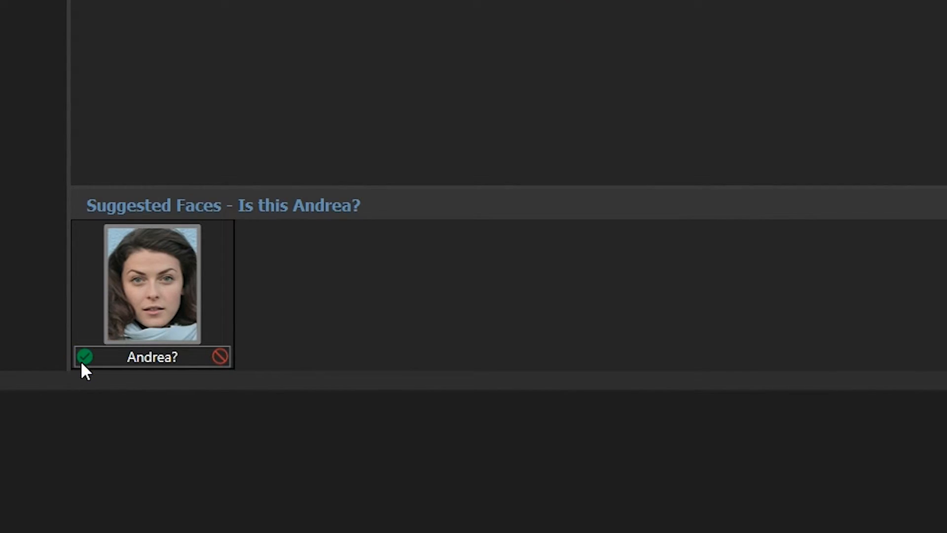
pyautogui.click(84, 357)
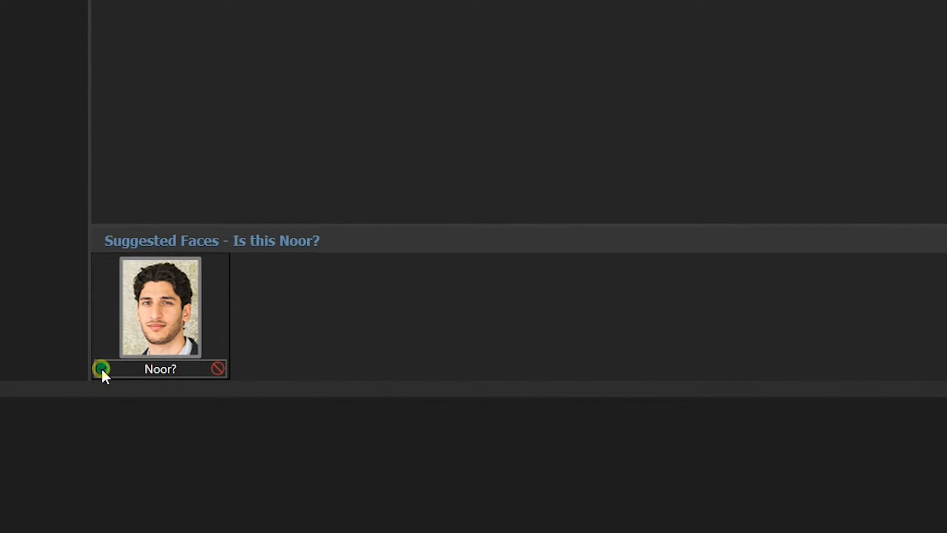
pyautogui.click(101, 368)
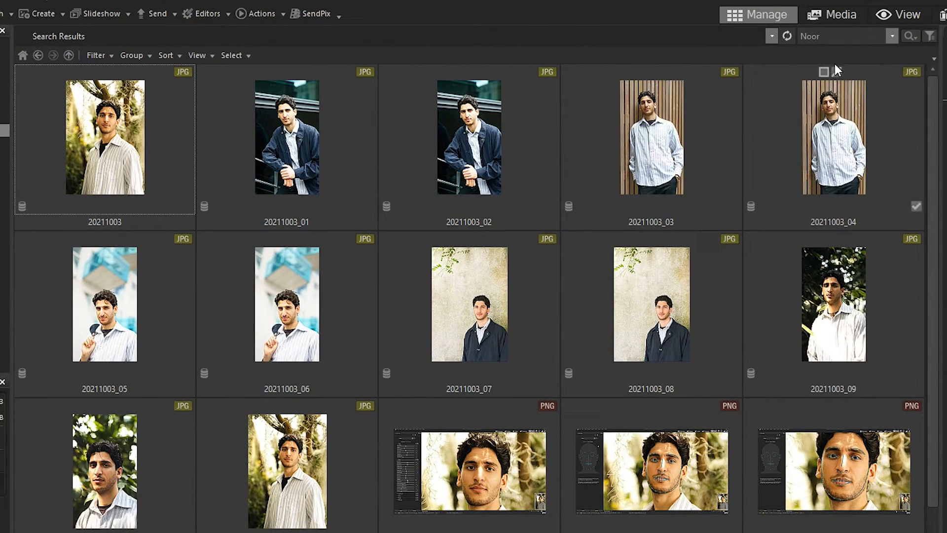
# Quick Search photos of Alejandra, Bekah, then Andrea, and begin typing 'He'
pyautogui.write('Alejandra')
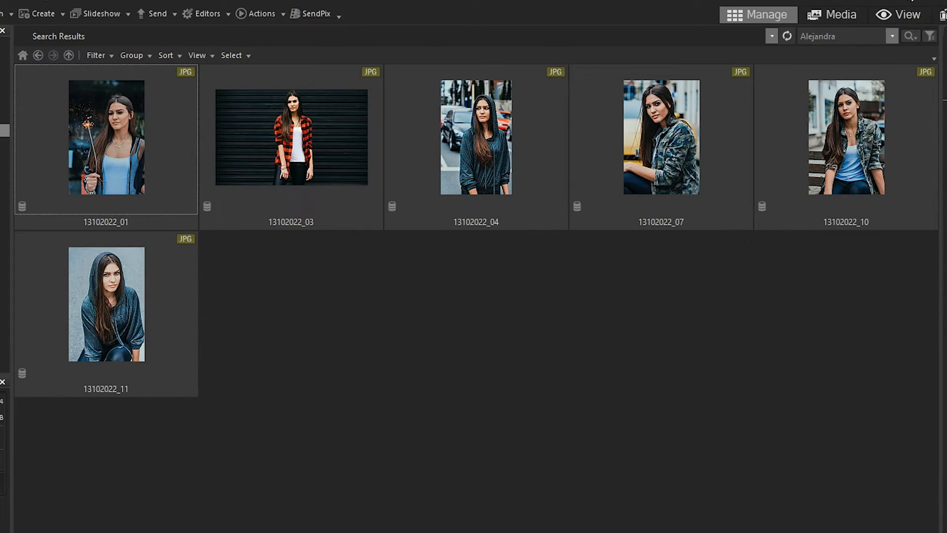
pyautogui.click(843, 36)
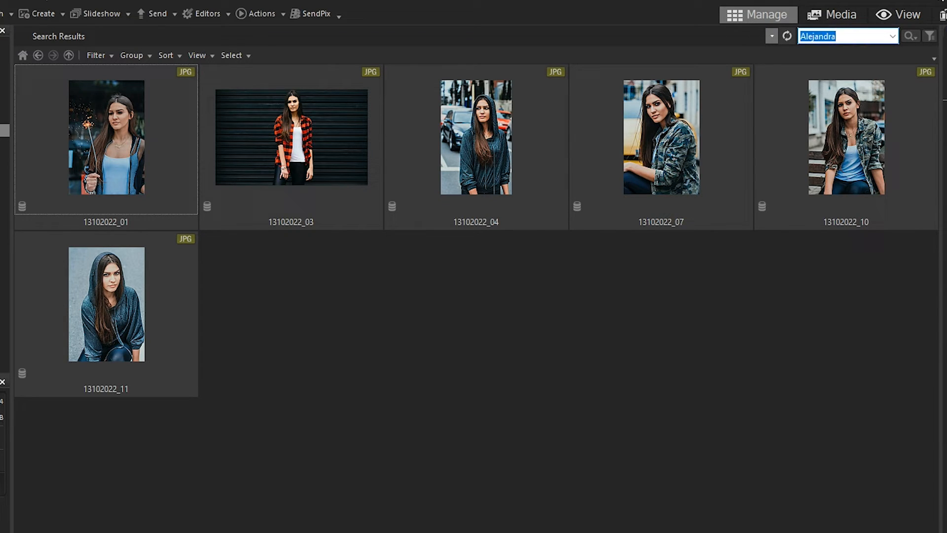
pyautogui.write('Bekah')
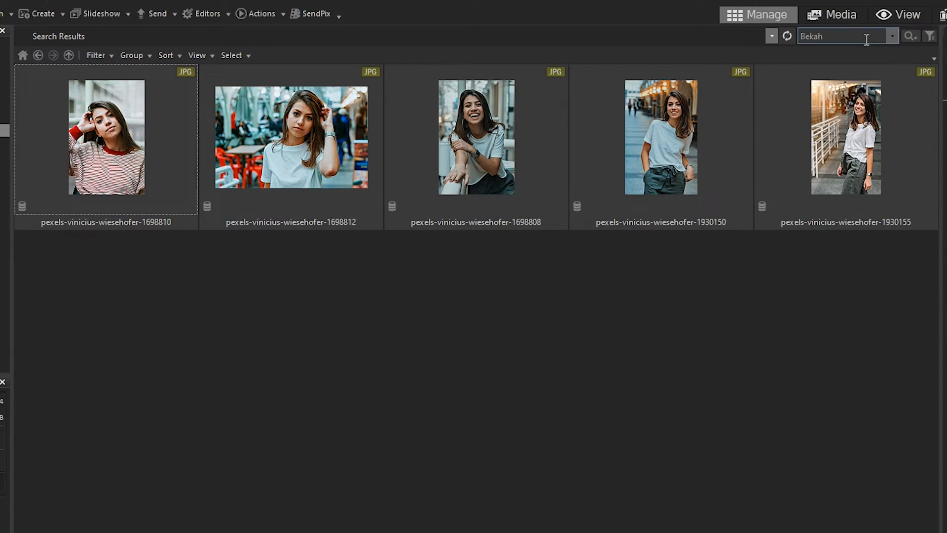
pyautogui.write('Andrea')
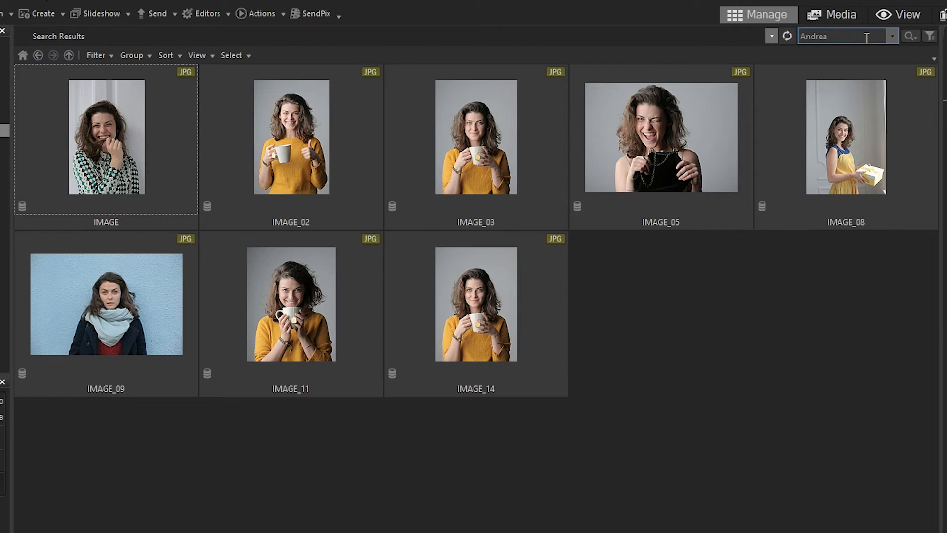
pyautogui.write('He')
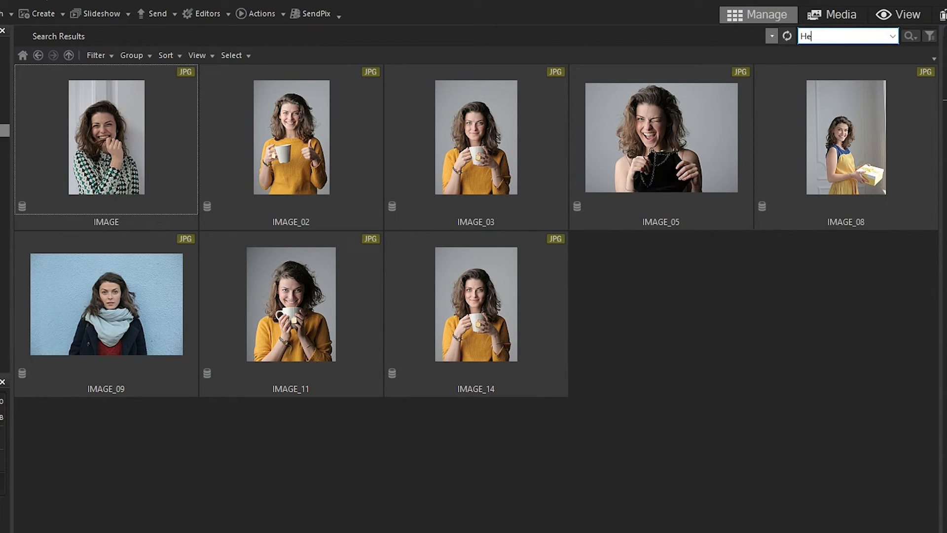